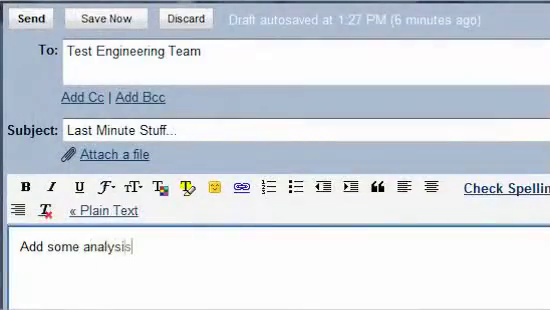
Finish the 'Last Minute Stuff' note body to the Test Engineering Team with a closing '!'.
type("!")
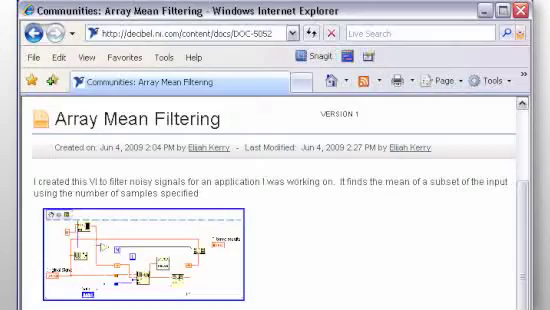
scroll("down", 3)
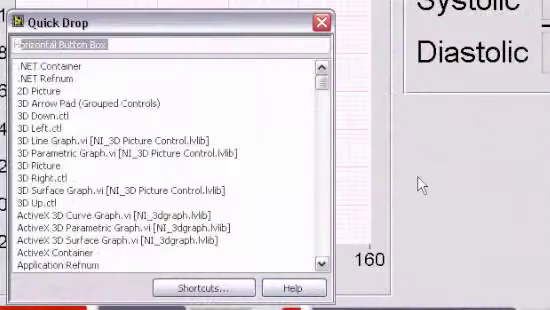
Bring up the Quick Drop list of controls to place one by name.
left_click(316, 18)
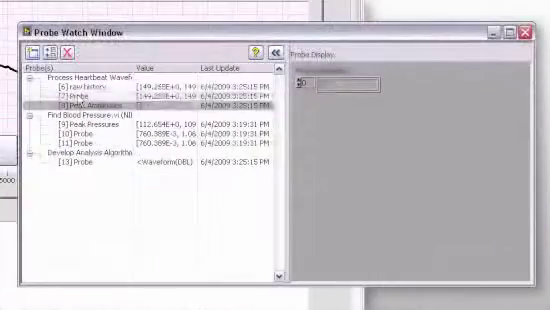
Show the Probe Watch Window listing probes on the heartbeat and blood pressure VIs.
left_click(110, 128)
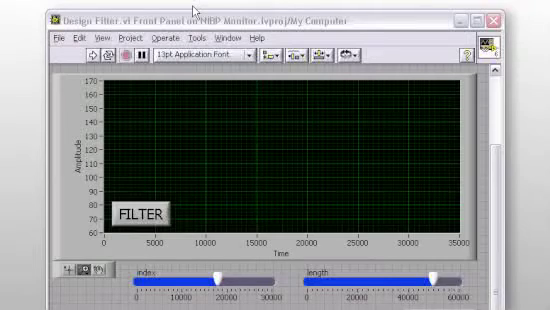
Show the Tools menu over the Design Filter.vi front panel.
left_click(200, 38)
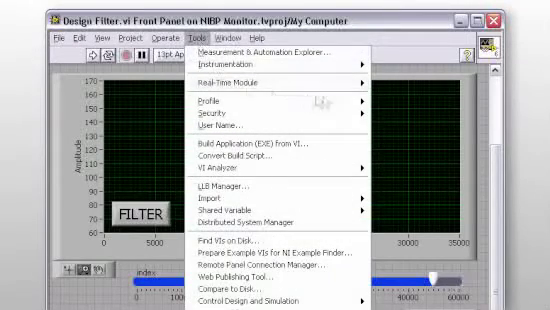